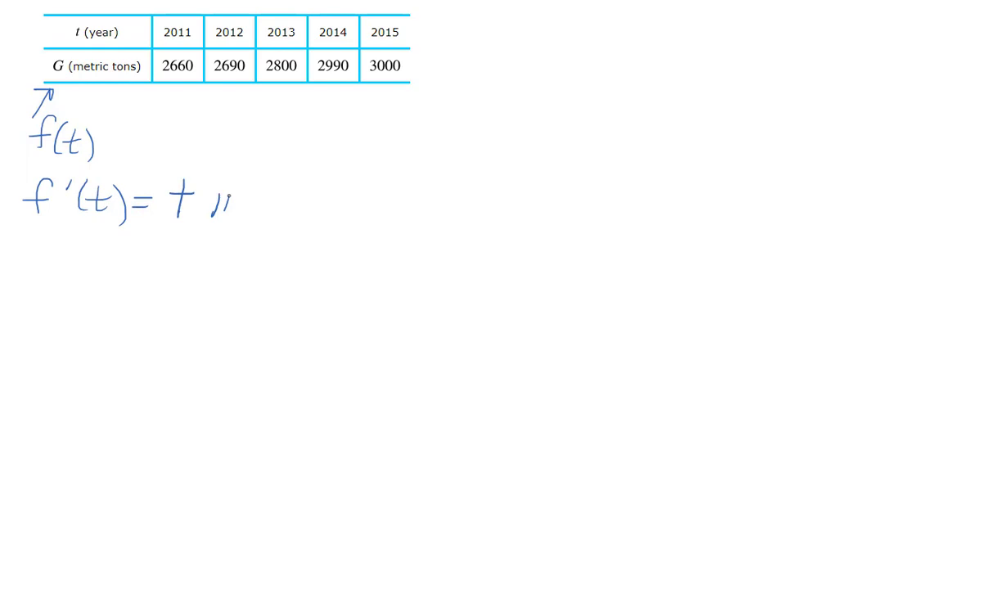
Finish handwriting "incr" so the line reads f'(t) = + incr.
{"action": "type", "text": "ncr"}
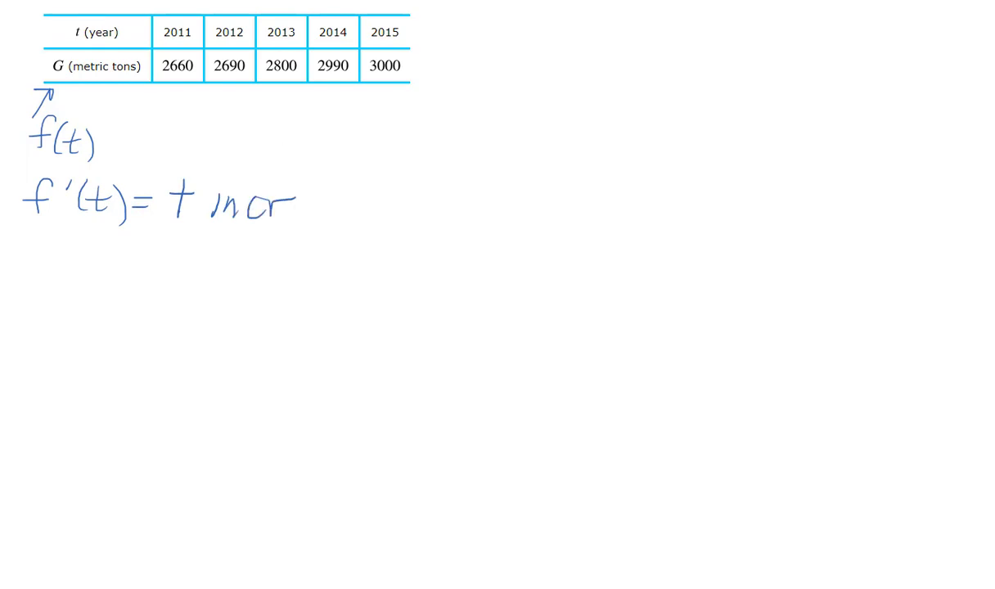
{"action": "mouse_move", "coordinate": [82, 527]}
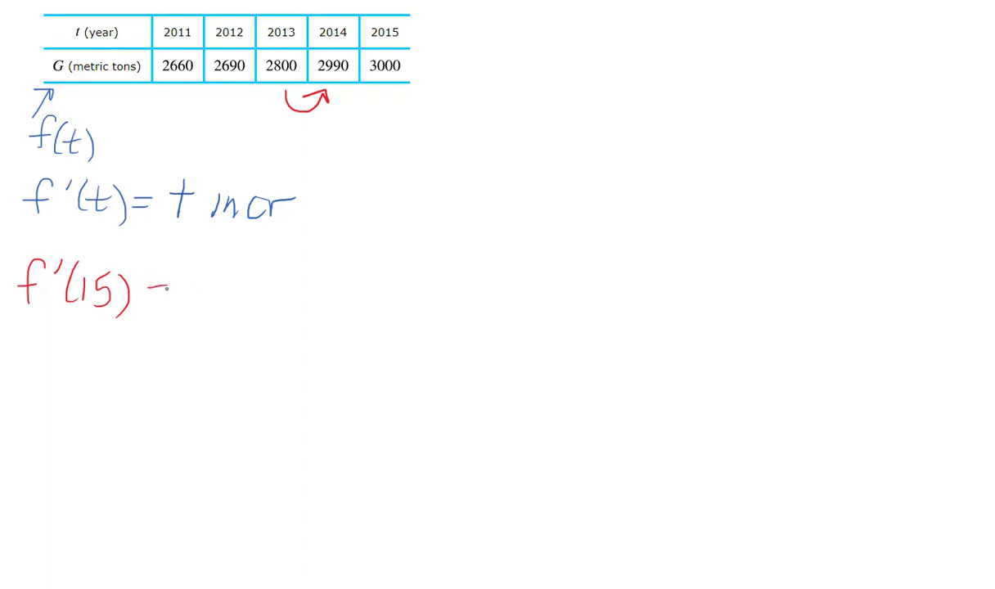
Write f'(15) = 3000 − 2990 in red as the start of the estimate.
{"action": "type", "text": "20"}
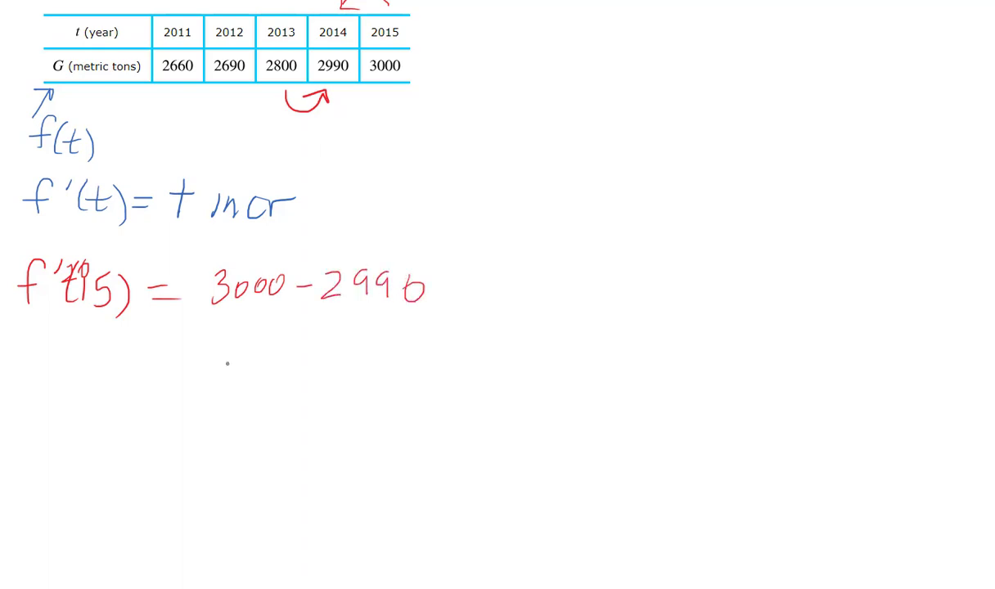
Draw the fraction bar under 3000 − 2990 for 10 metric tons/year, then begin f(2017).
{"action": "left_click_drag", "start_coordinate": [211, 349], "coordinate": [468, 306]}
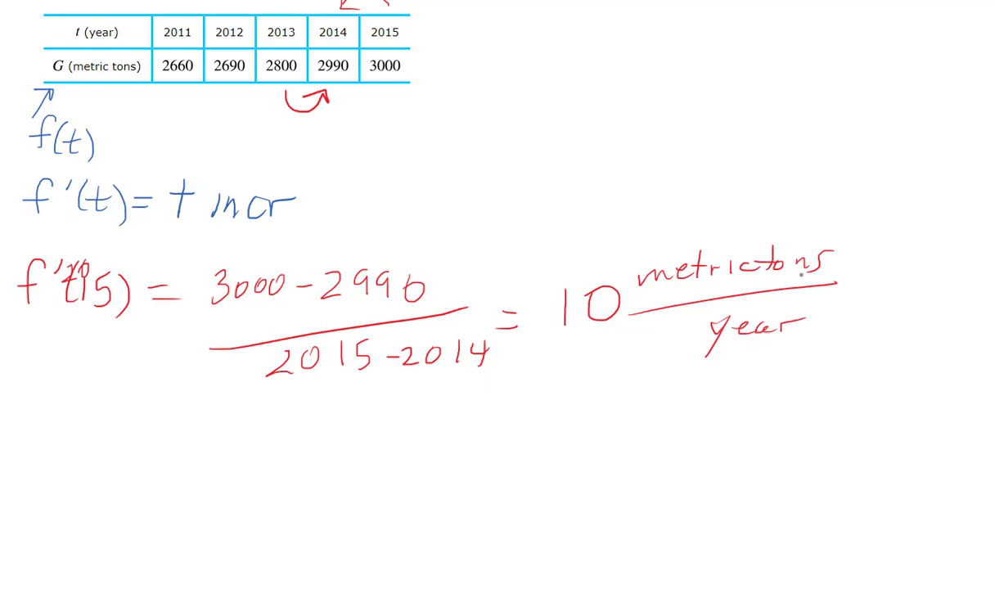
{"action": "type", "text": "f(201"}
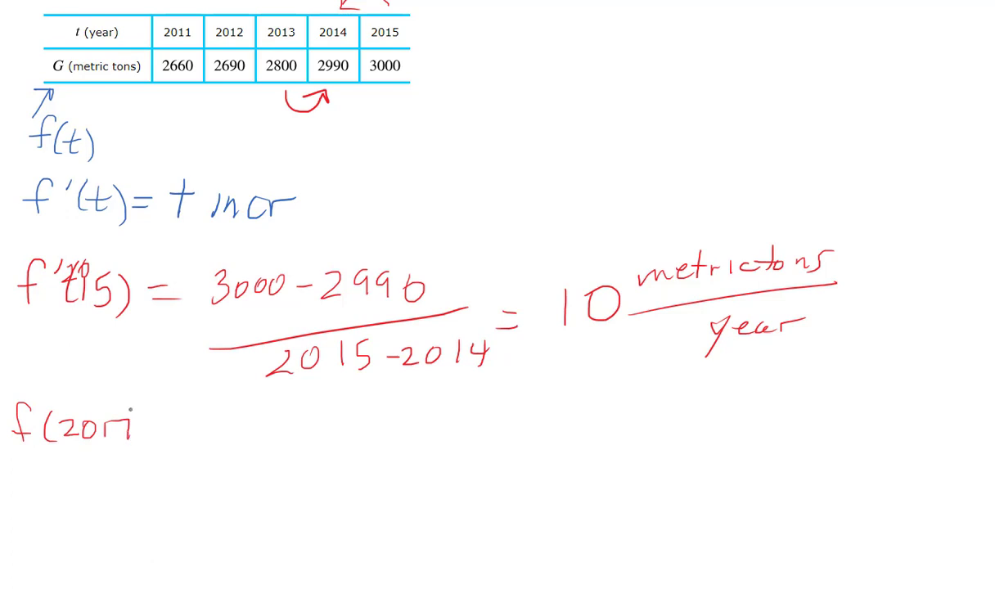
Complete the red line "f(2017) =" beneath the derivative calculation.
{"action": "type", "text": ")="}
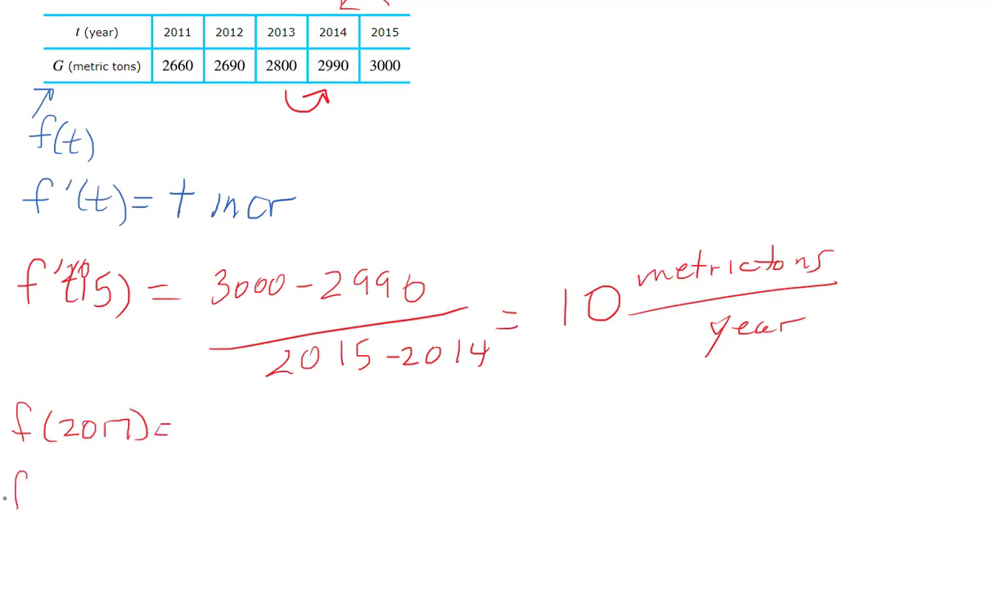